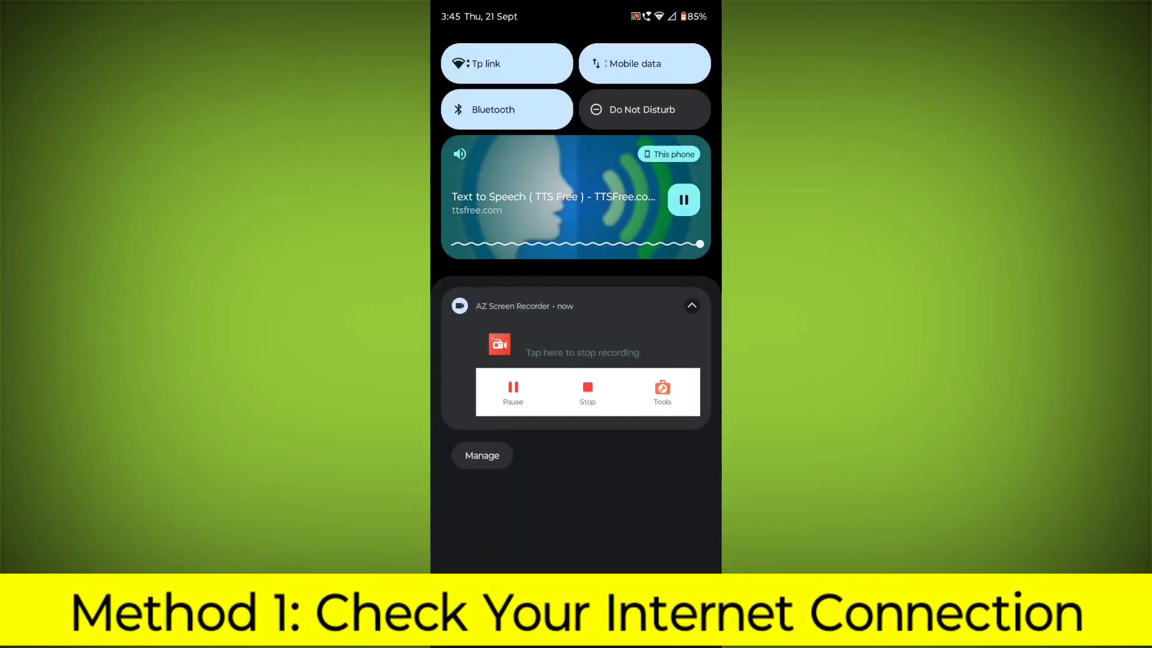
# Step: Dismiss the notification shade to reveal the home screen with Play Store
pyautogui.click(507, 63)
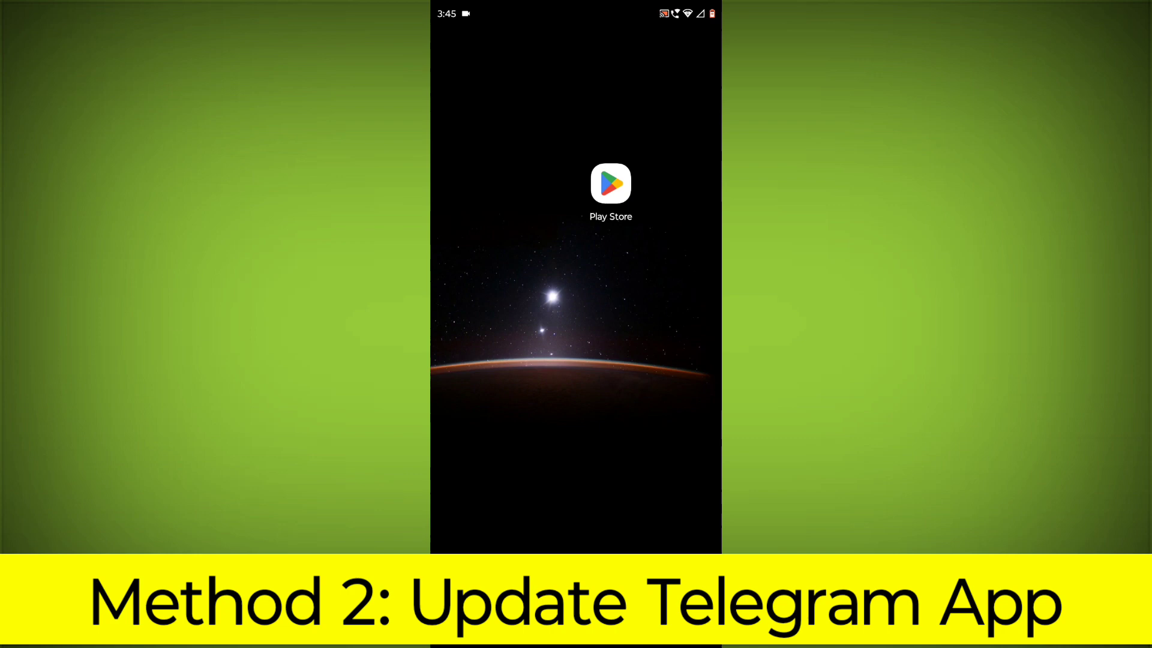
# Step: Search the Play Store for 'telegr' and select the Telegram suggestion
pyautogui.click(610, 183)
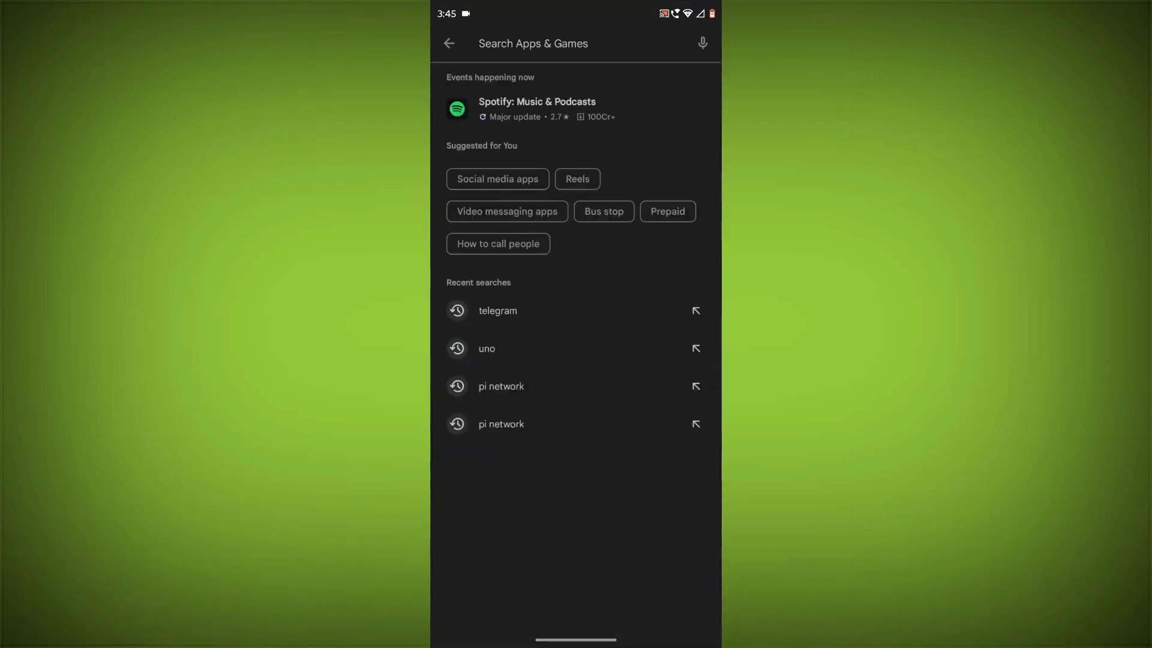
pyautogui.write('telegr')
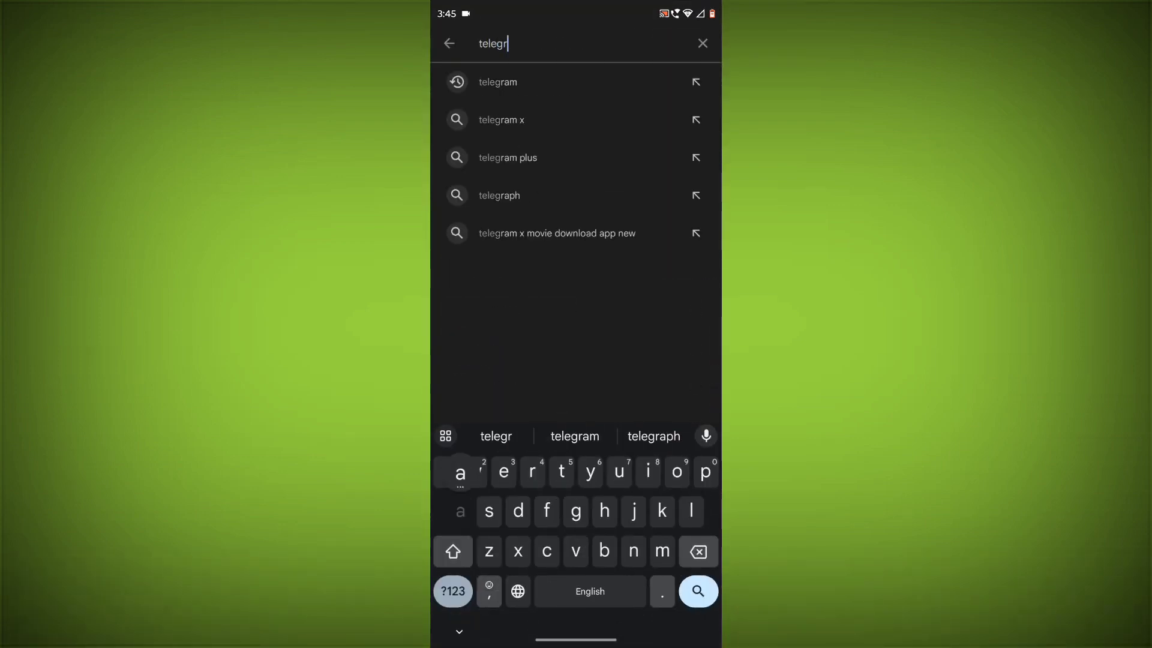
pyautogui.click(498, 81)
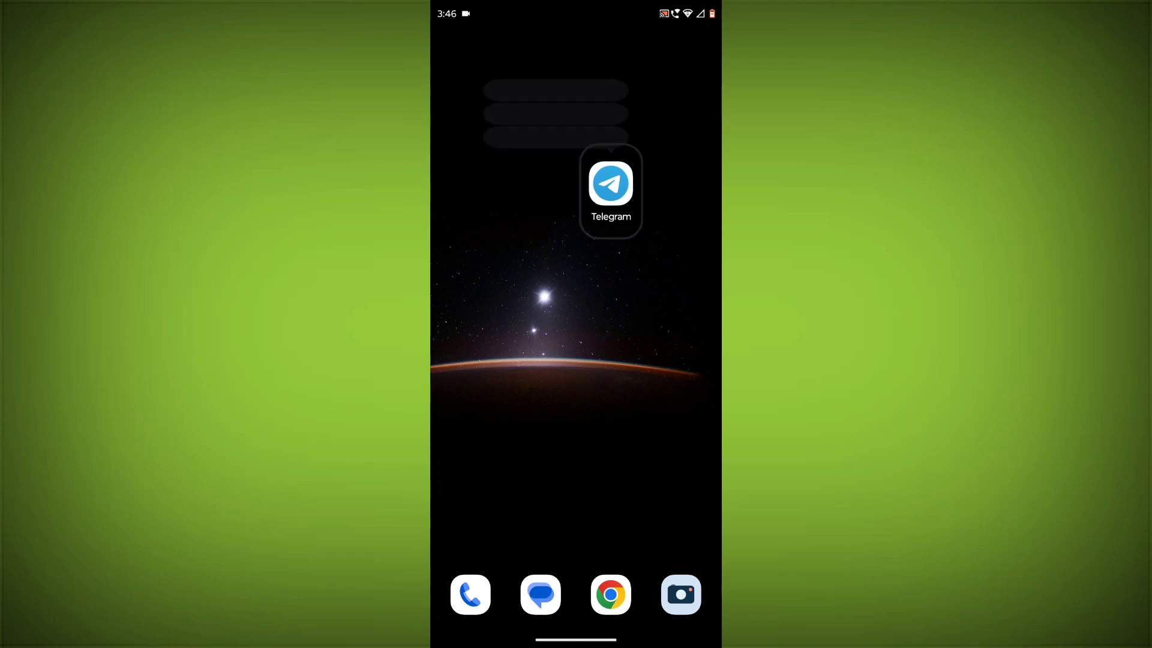
# Step: Force-stop Telegram from its App info page, confirming with OK
pyautogui.click(610, 182)
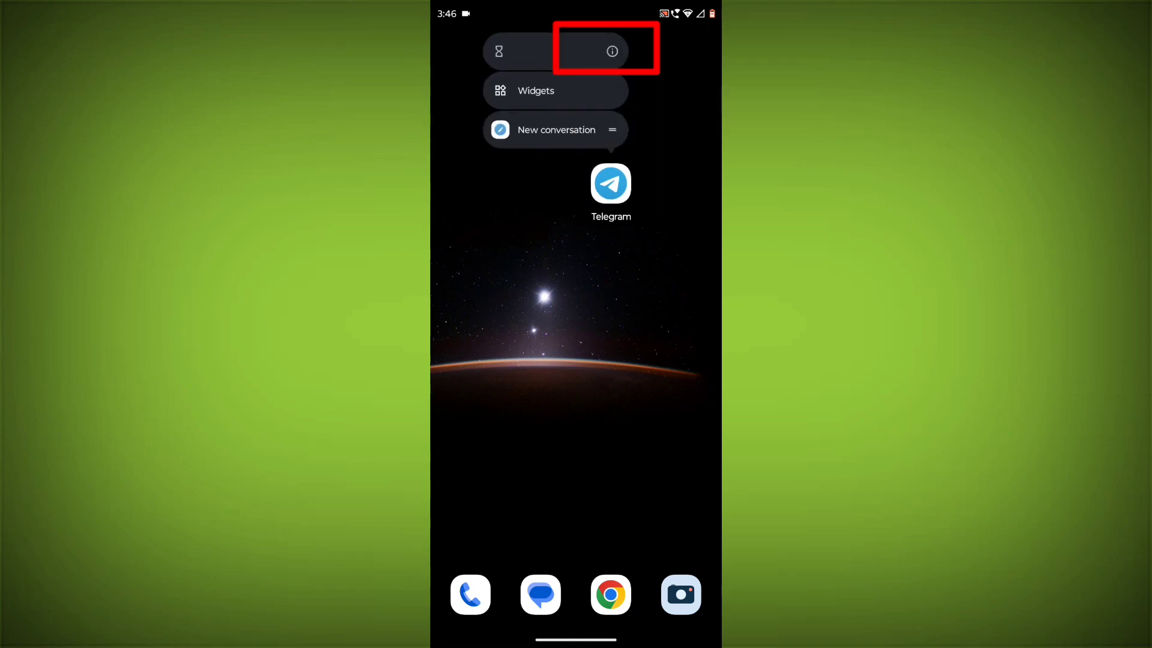
pyautogui.click(612, 51)
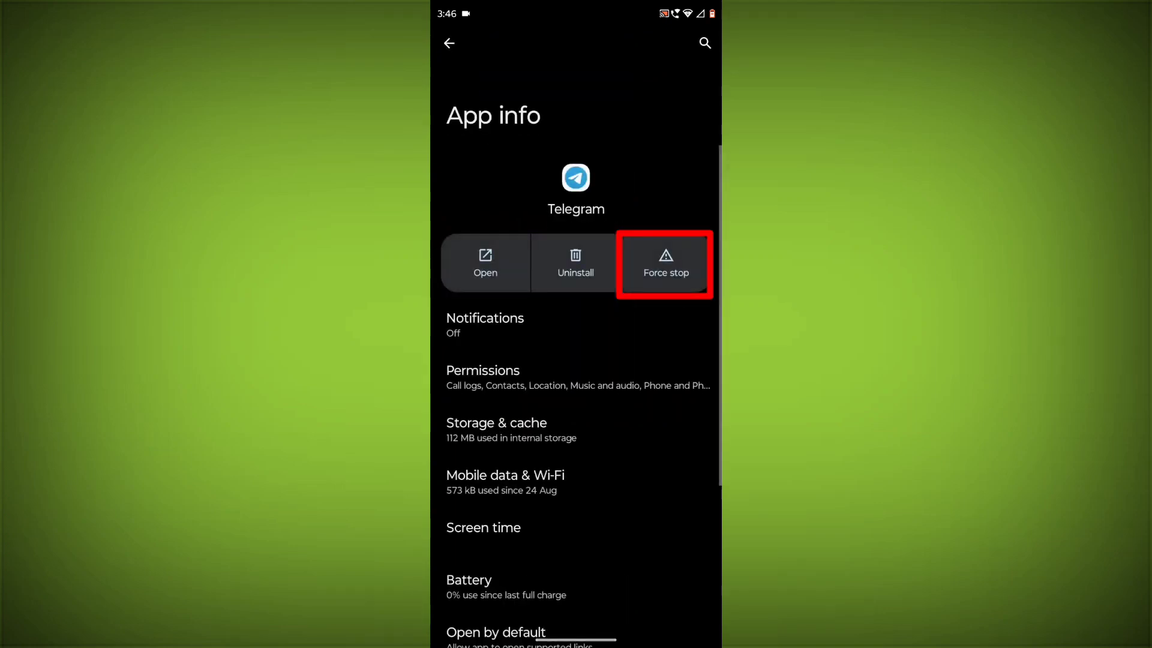
pyautogui.click(664, 262)
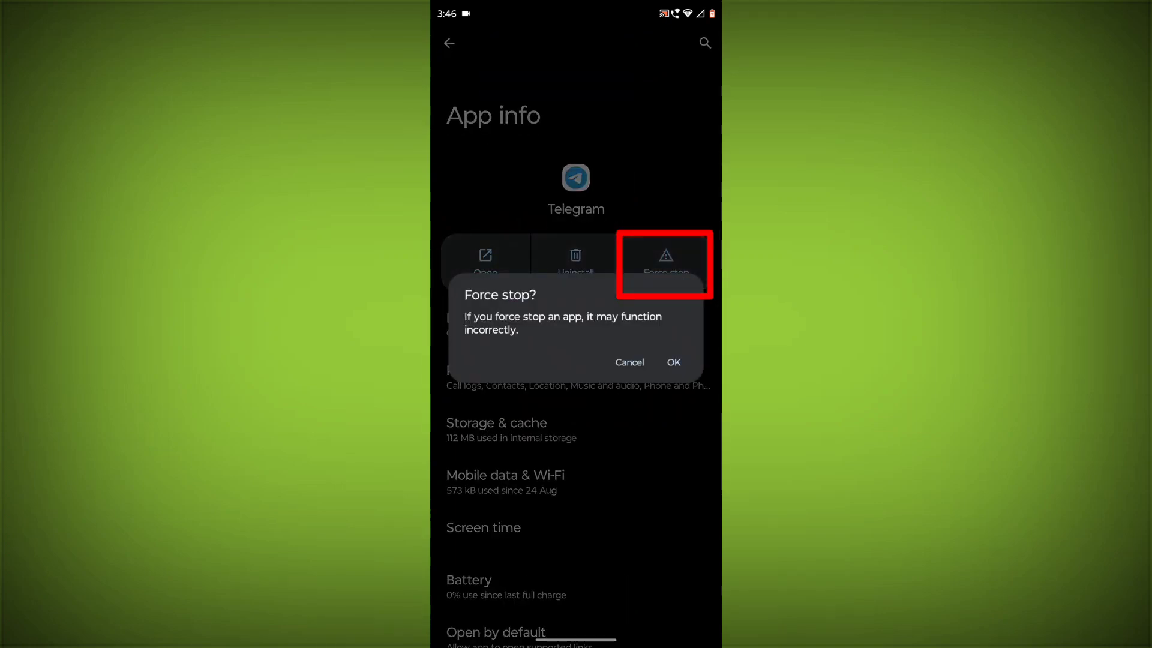
pyautogui.click(628, 361)
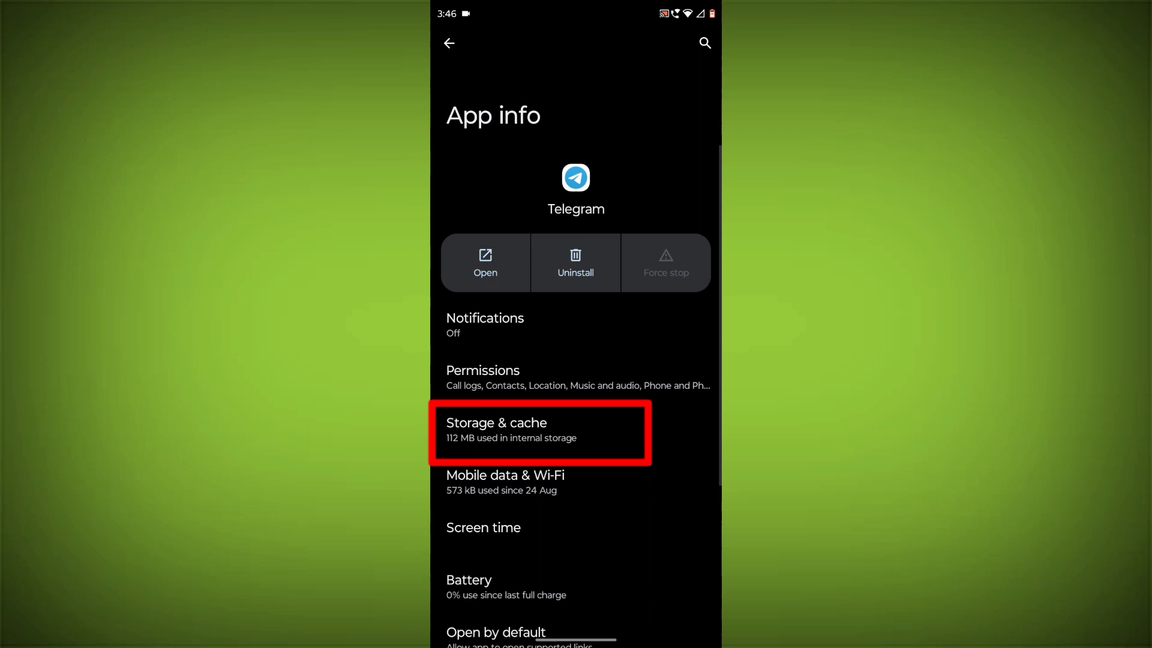
# Step: Clear Telegram's cache to 0 B, then open its Permissions from App info
pyautogui.click(540, 431)
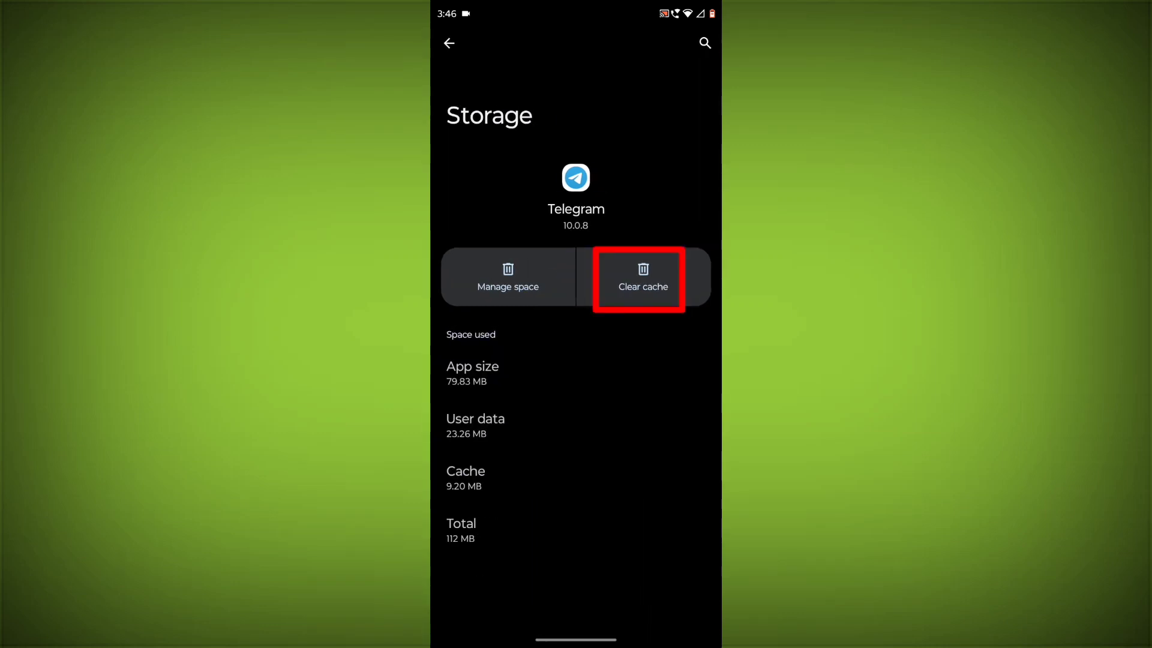
pyautogui.click(642, 277)
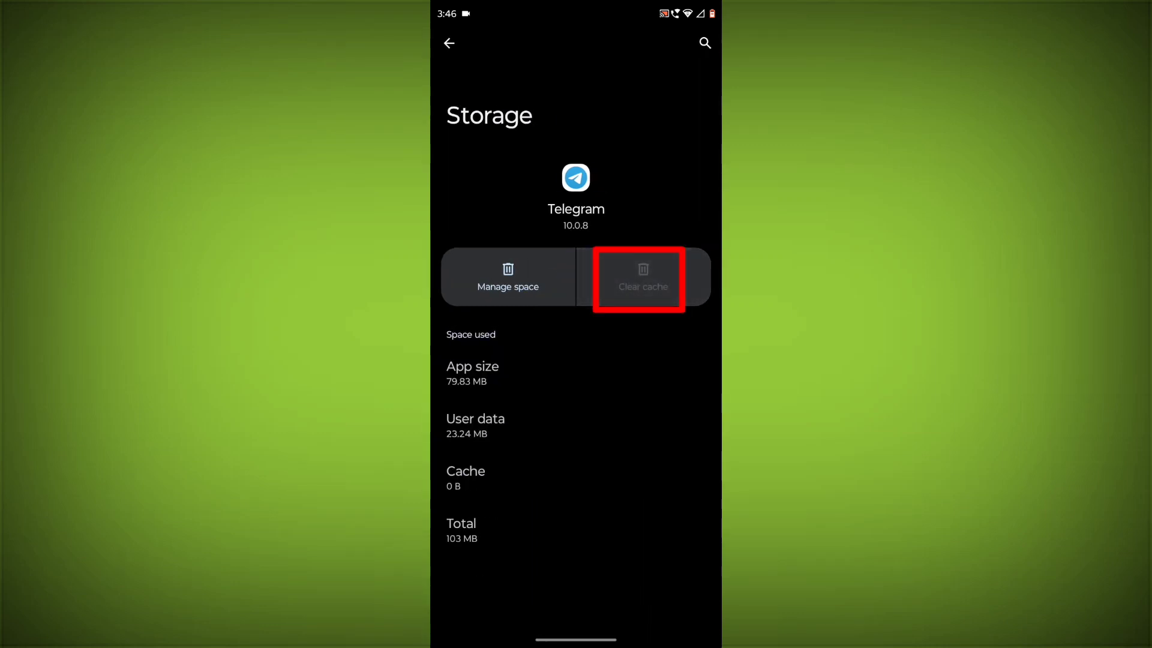
pyautogui.click(449, 42)
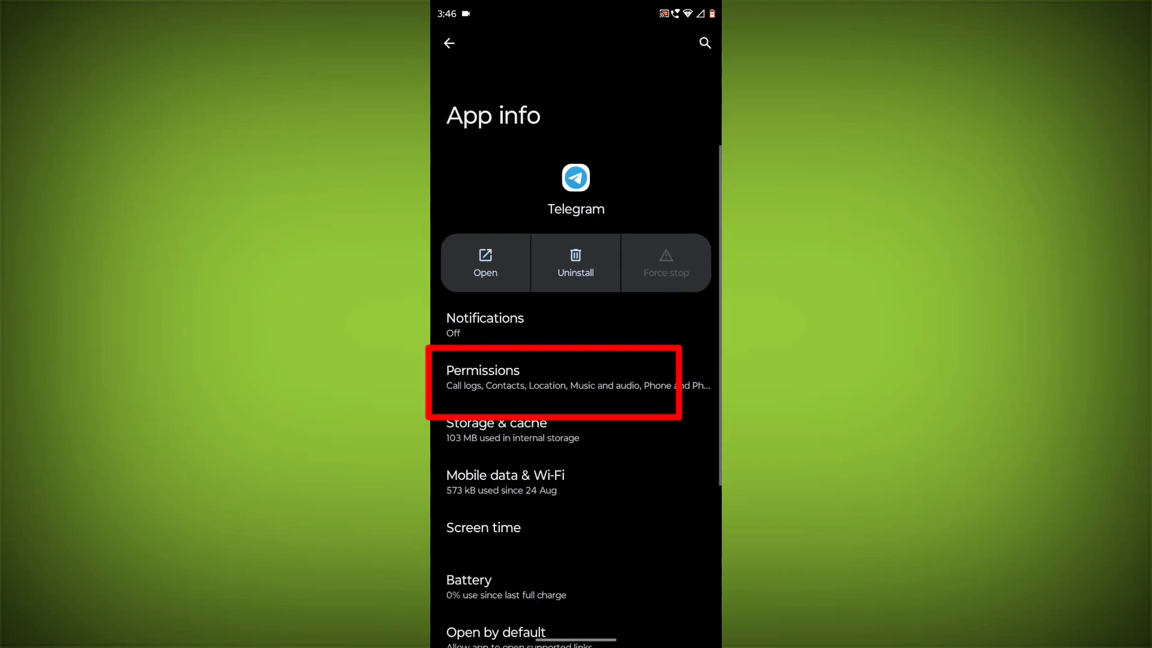
pyautogui.click(555, 376)
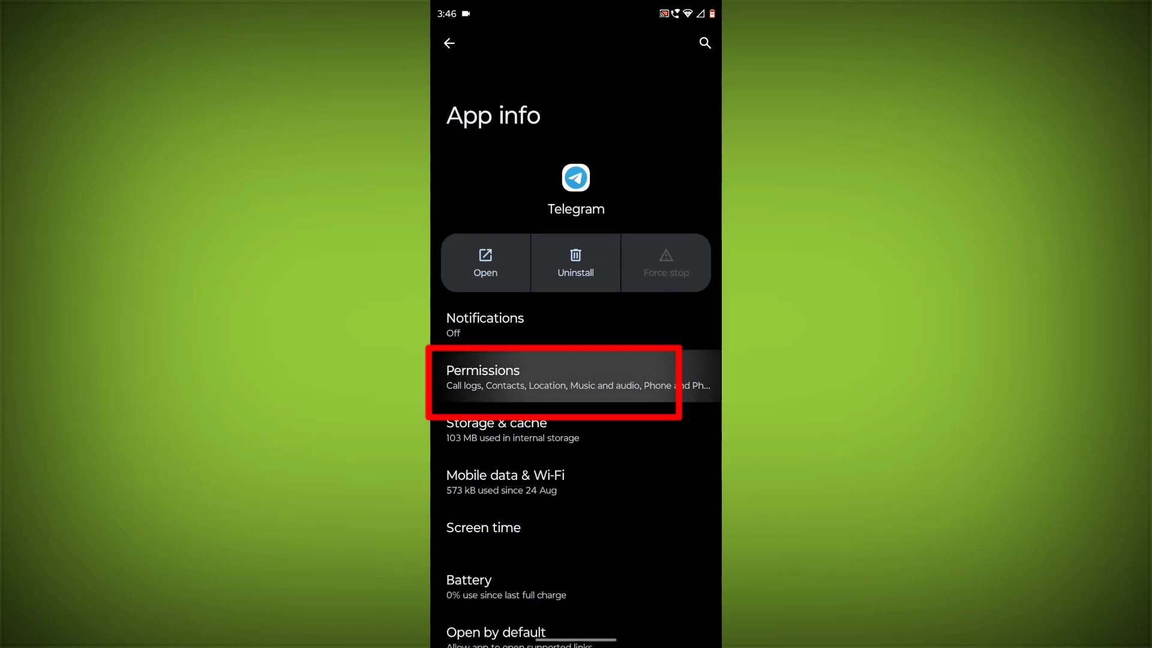